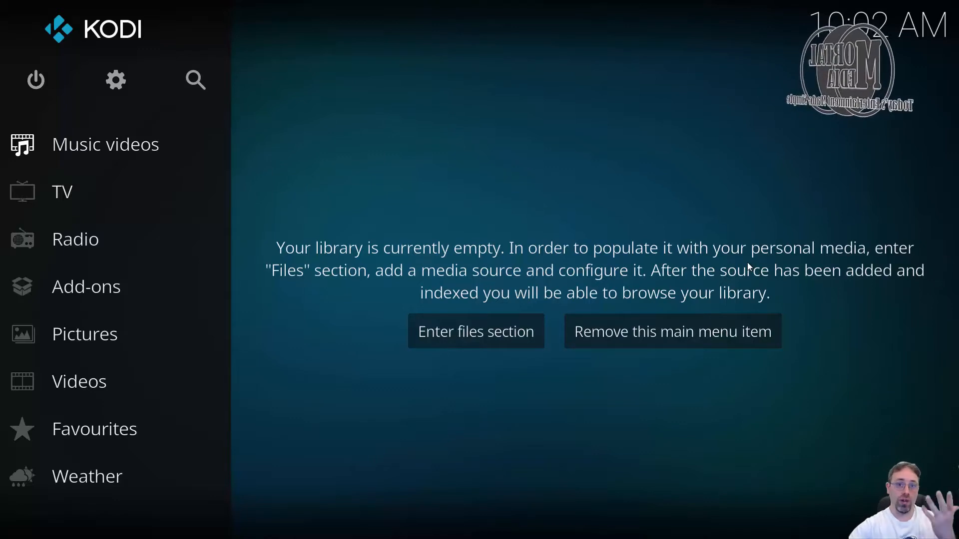
mouse_move(312, 403)
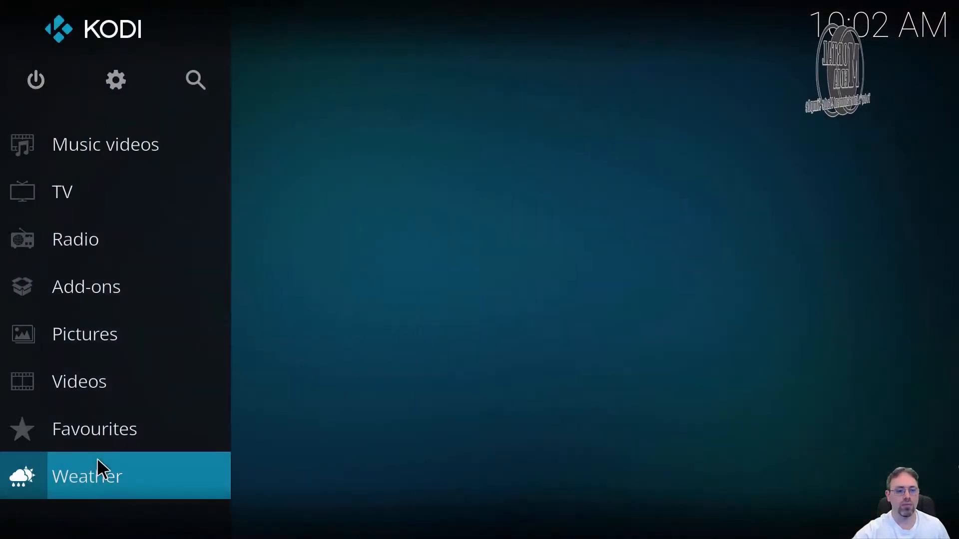
- Show the Favourites section, which holds only 'Popular right now'
click(95, 429)
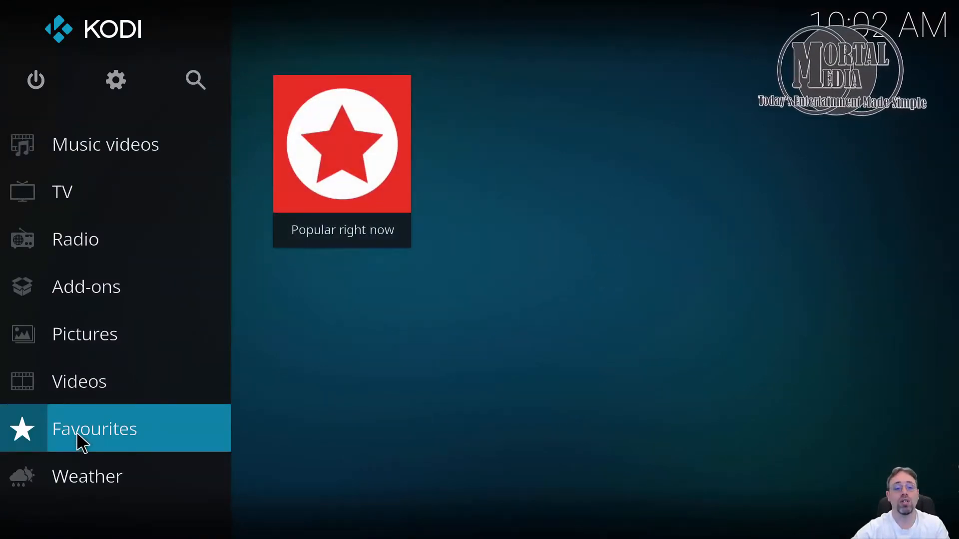
- Install Partymode autostart from the Kodi Add-on repository's Services category and dismiss the party mode error
click(75, 238)
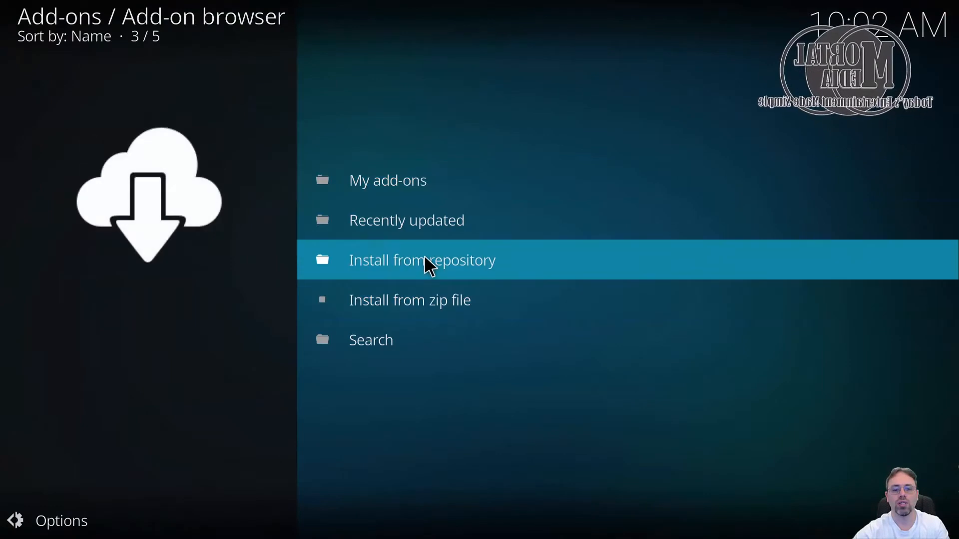
click(422, 260)
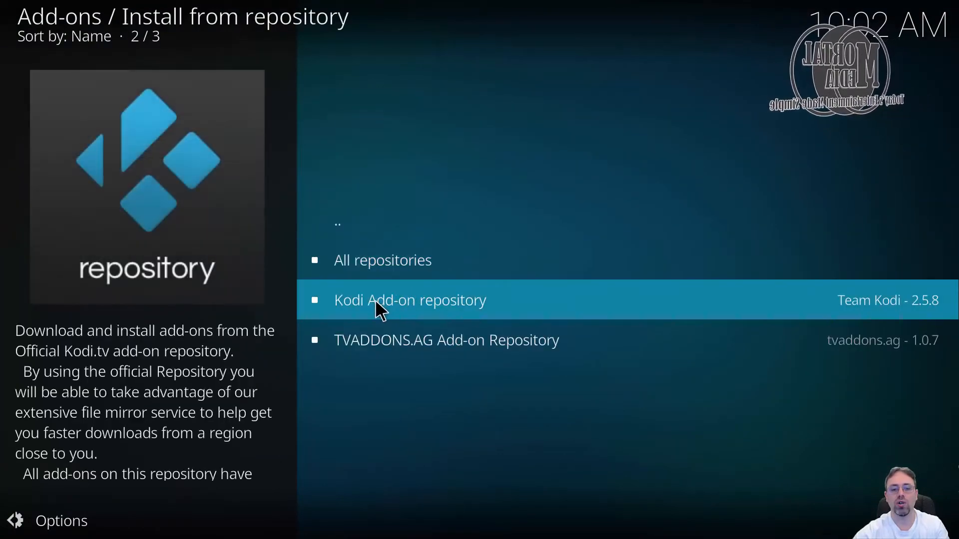
click(409, 300)
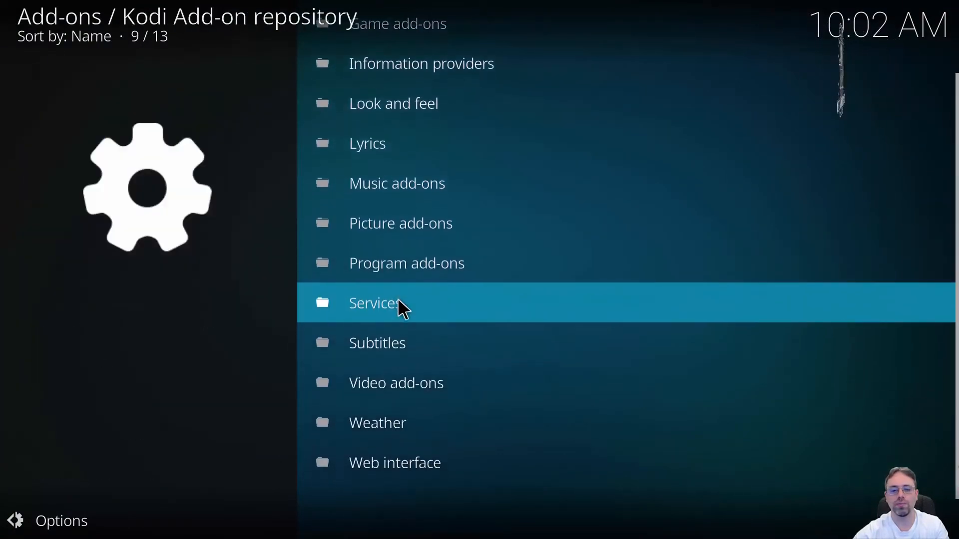
click(374, 303)
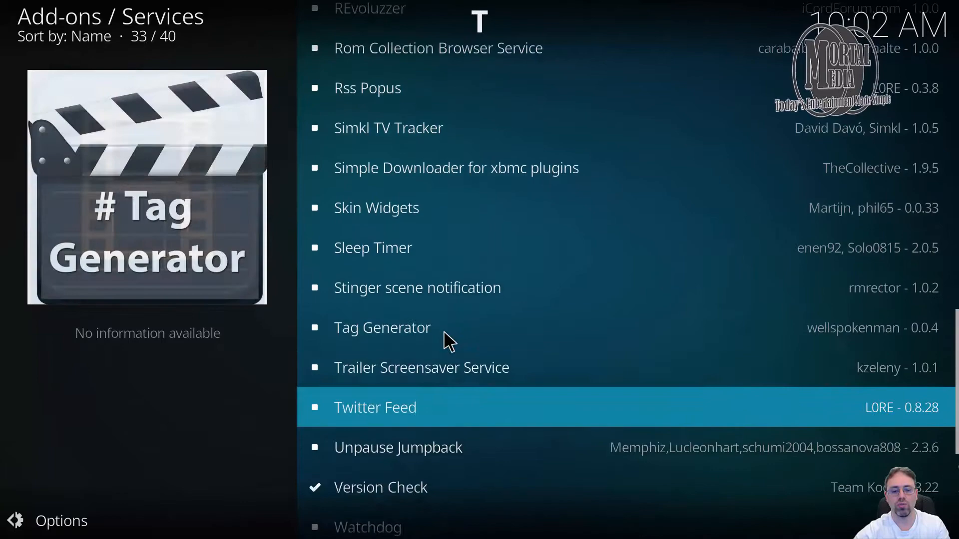
scroll(down, 3)
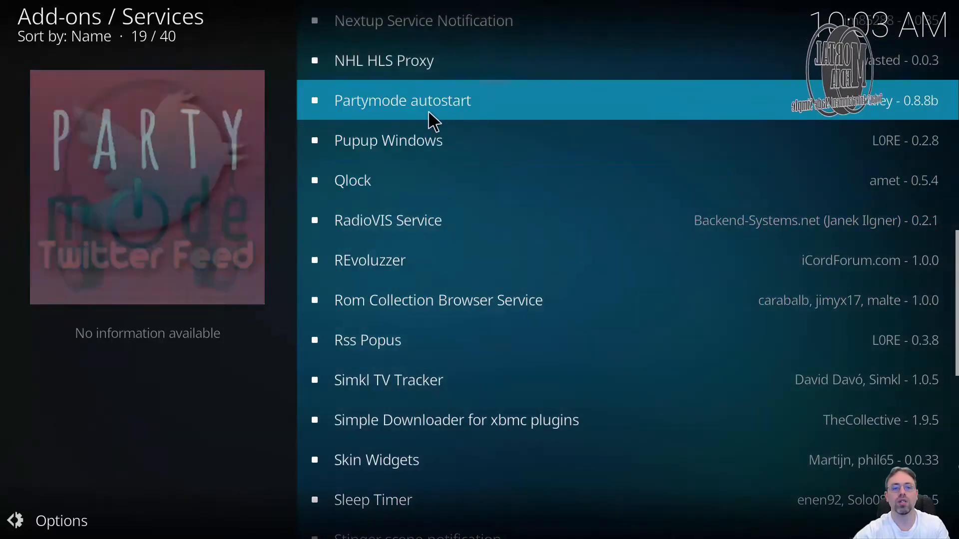
click(403, 101)
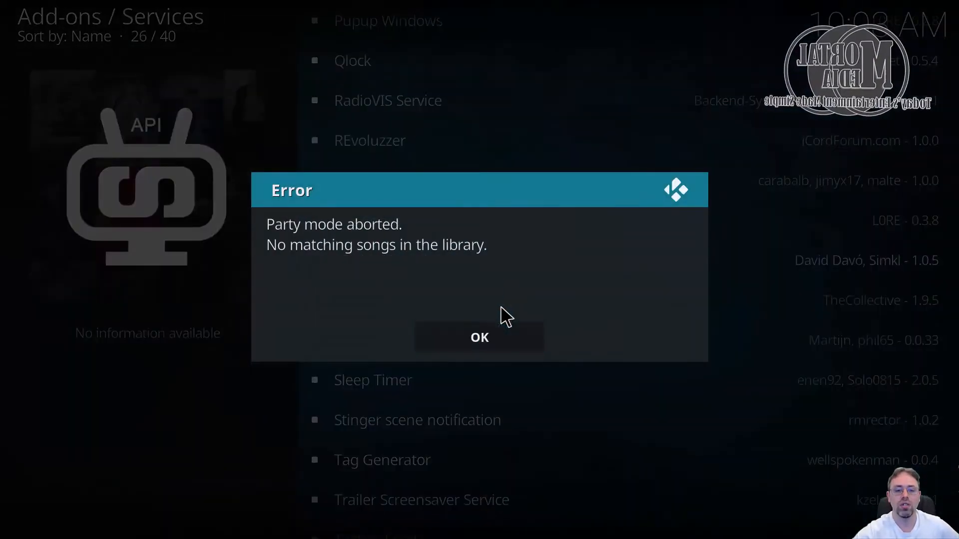
click(479, 337)
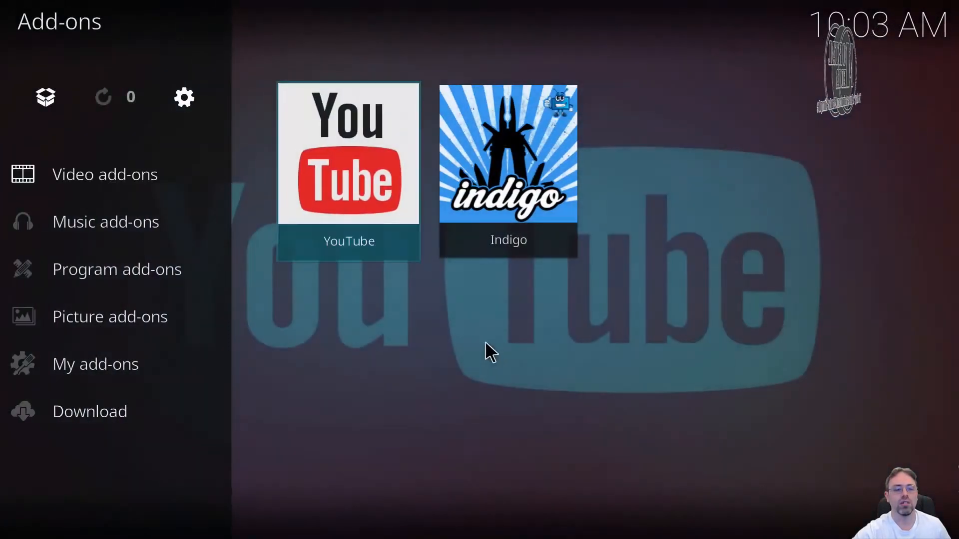
- List all program add-ons, showing Partymode autostart alongside Indigo and TVA Log Uploader
click(117, 270)
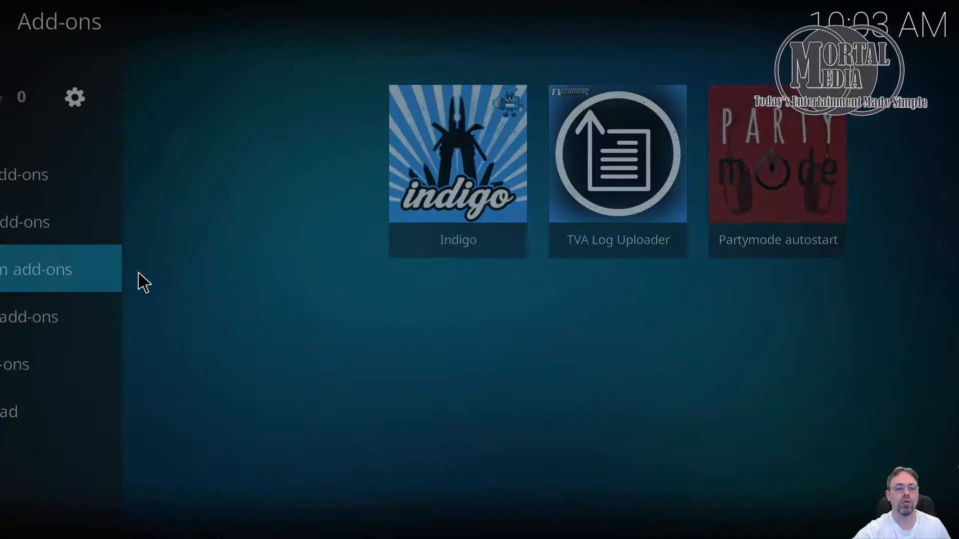
click(37, 270)
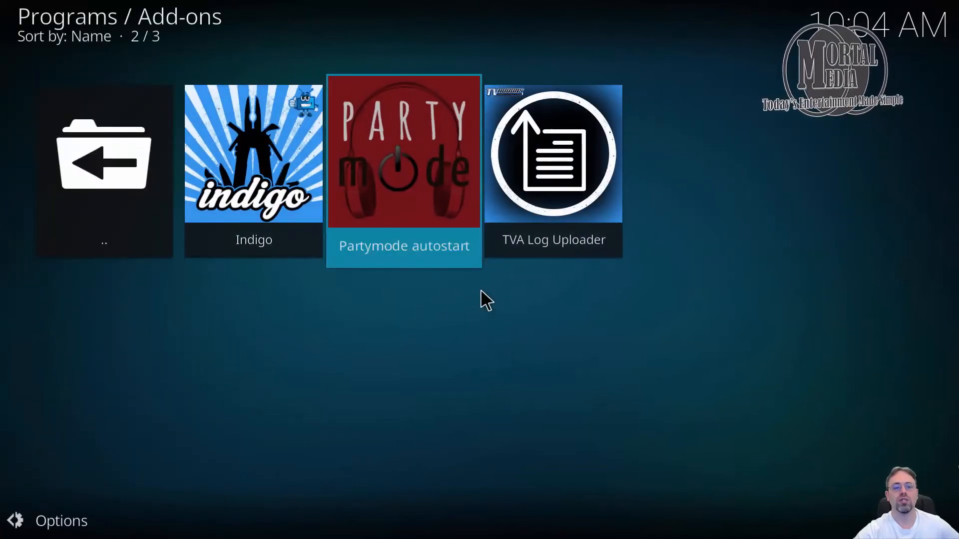
click(404, 151)
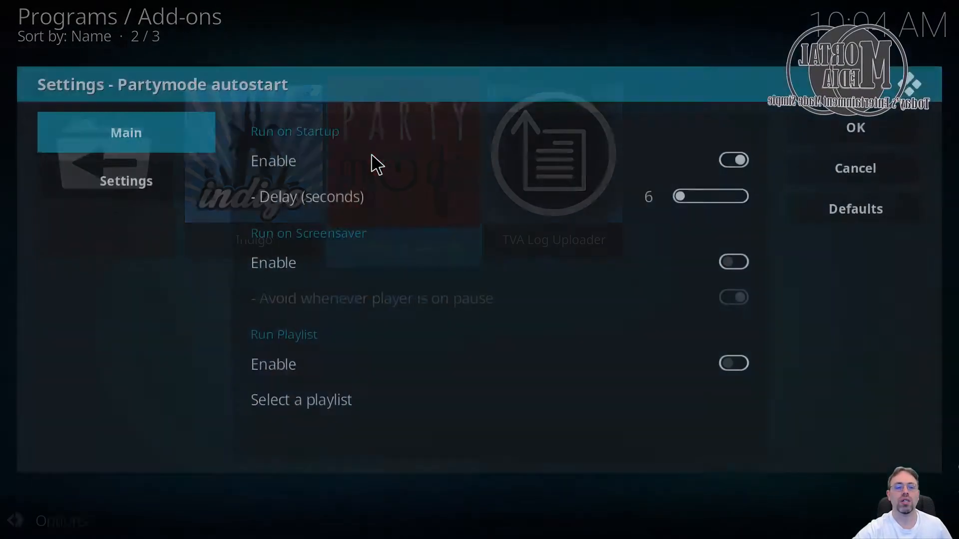
- Enable Run Favourites with 'Popular right now' in Partymode autostart and save
scroll(down, 3)
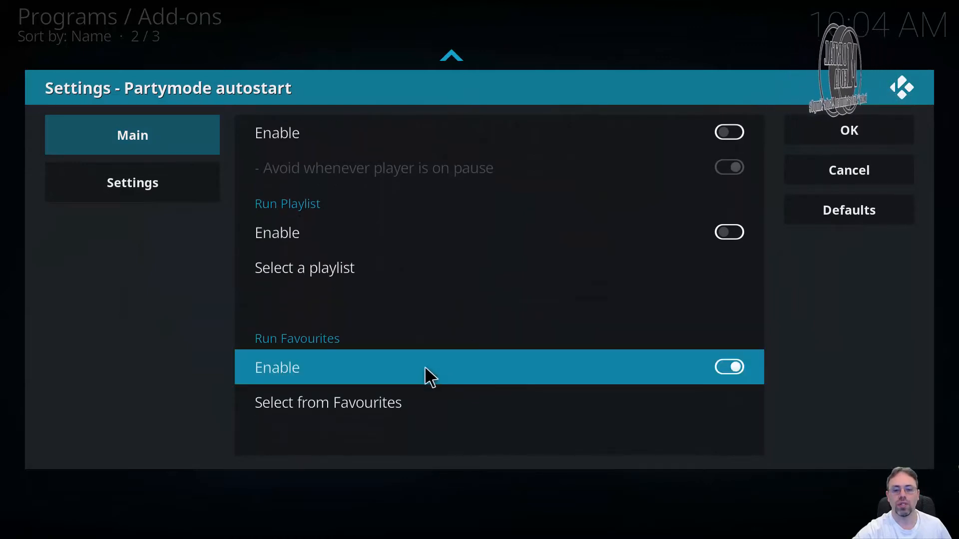
click(327, 403)
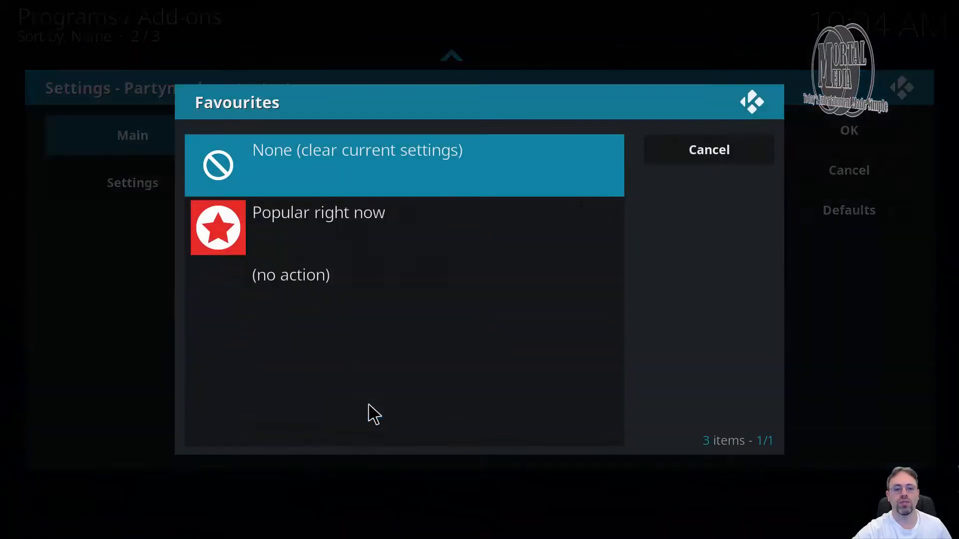
mouse_move(290, 229)
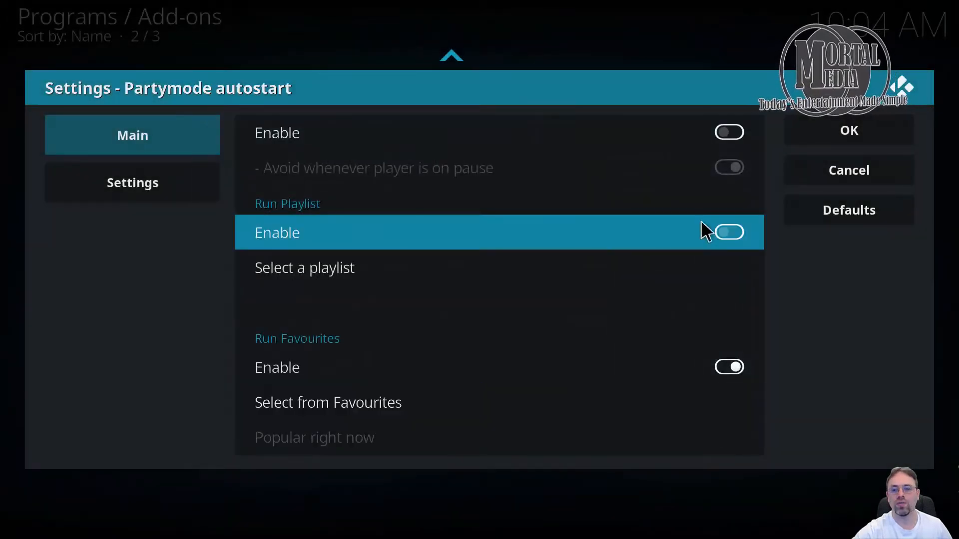
click(848, 170)
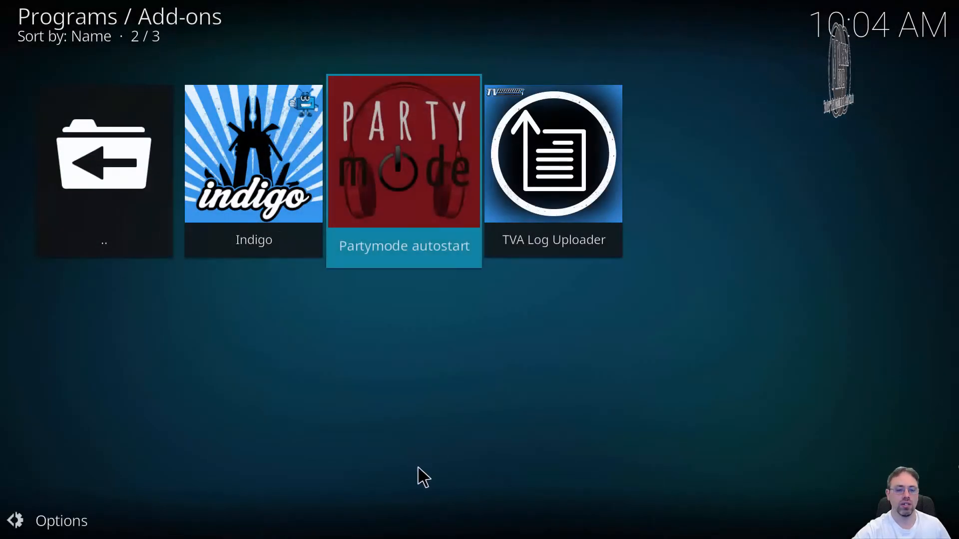
mouse_move(199, 443)
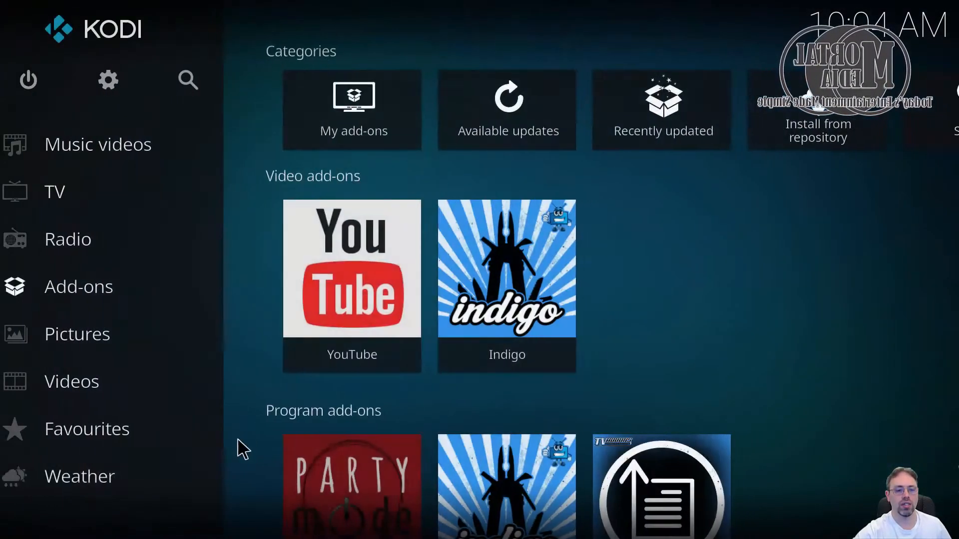
- Exit Kodi via the power menu and relaunch it from Windows search for 'kodi'
click(28, 80)
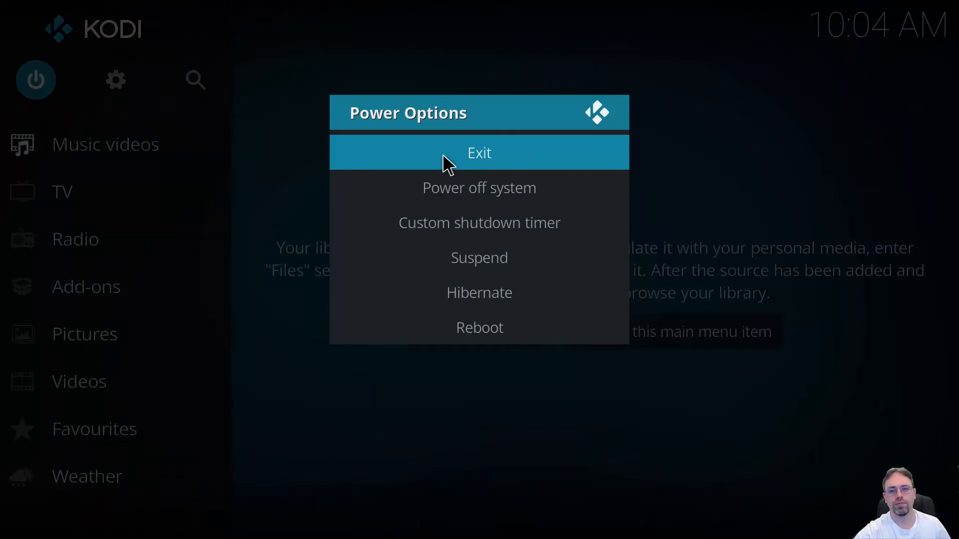
click(479, 152)
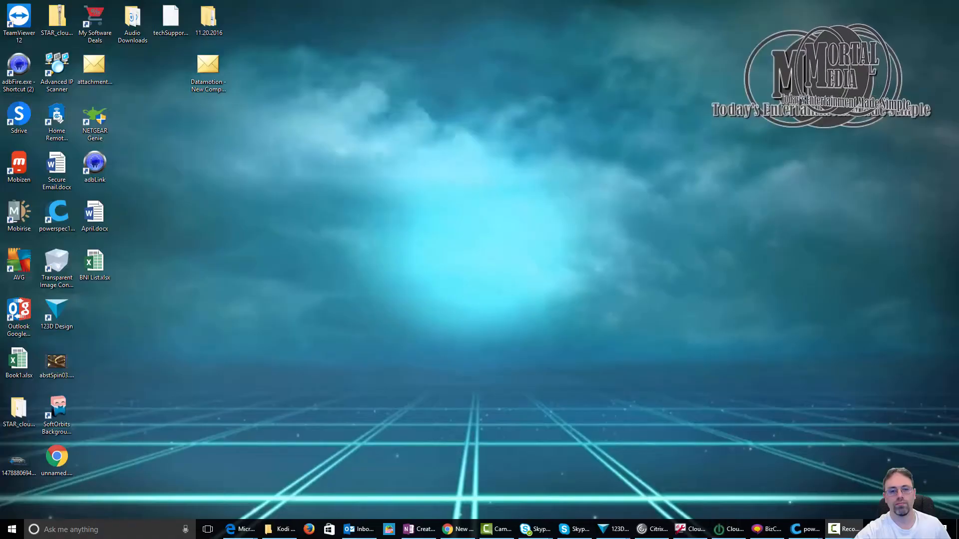
text(kodi)
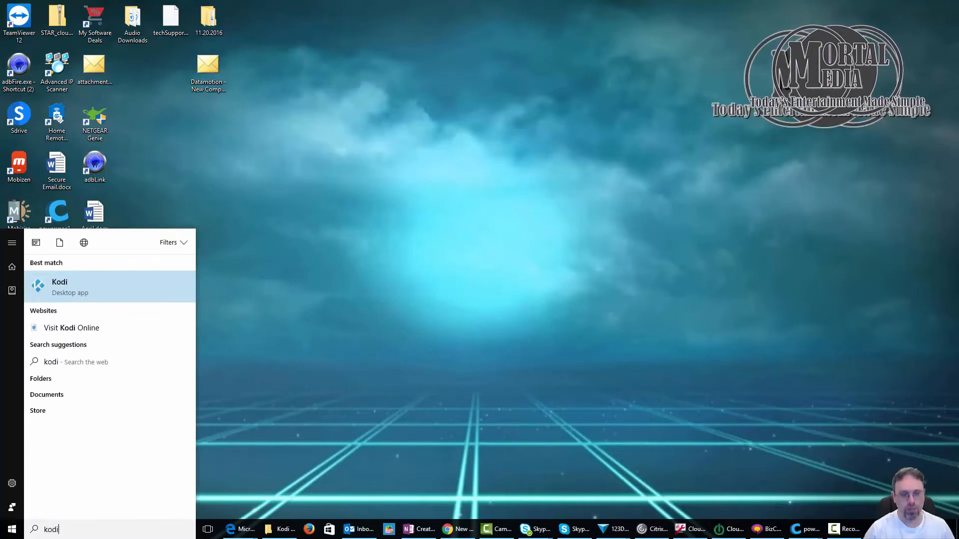
click(59, 286)
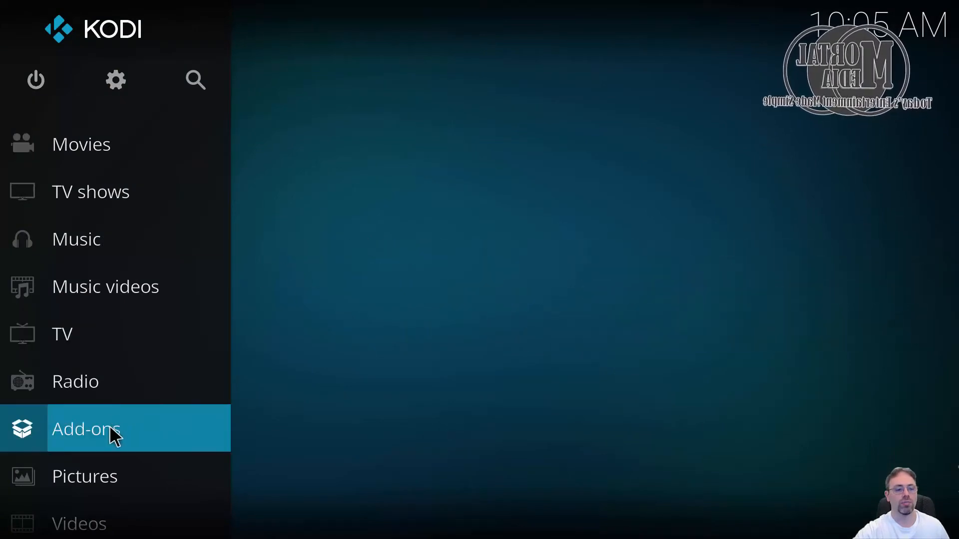
- Set Partymode autostart's Delay (seconds) slider to 2 and save the settings
click(86, 429)
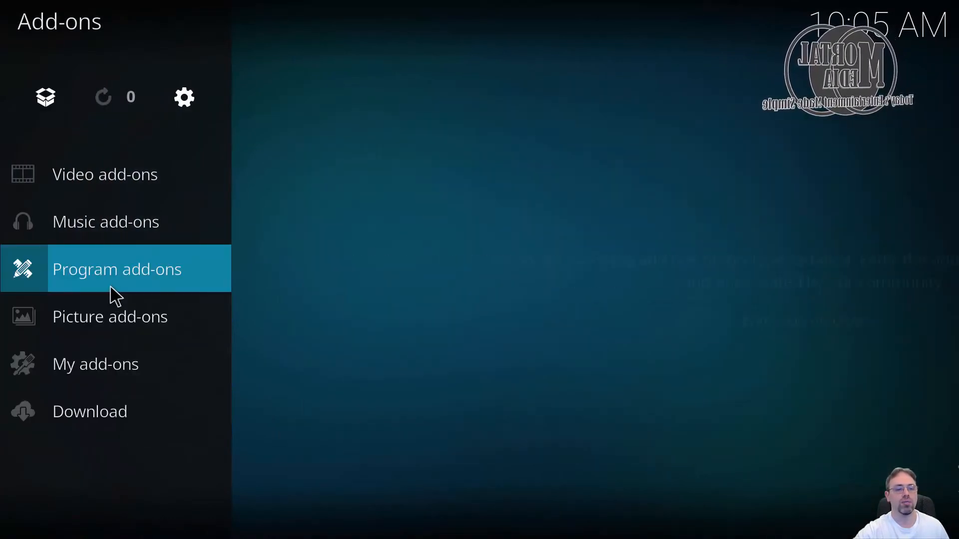
click(117, 269)
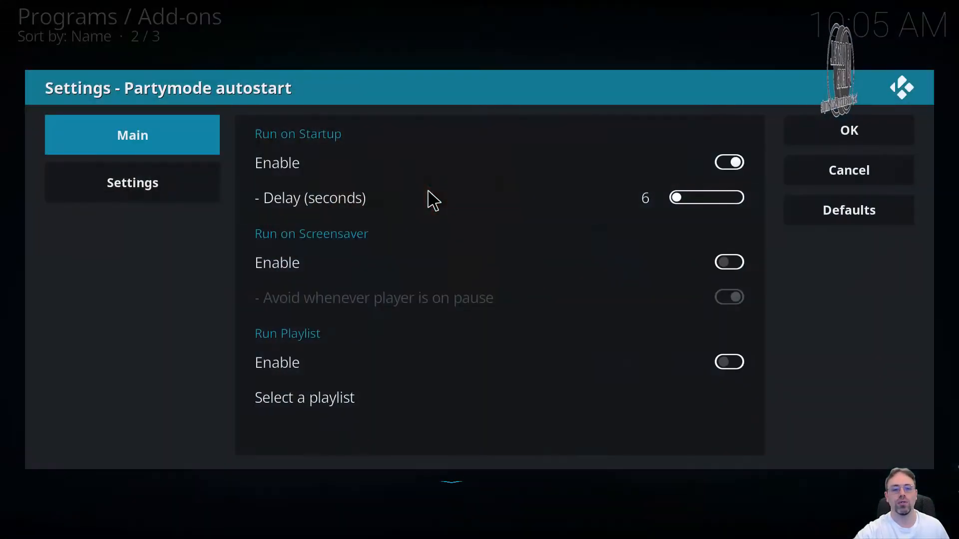
scroll(down, 3)
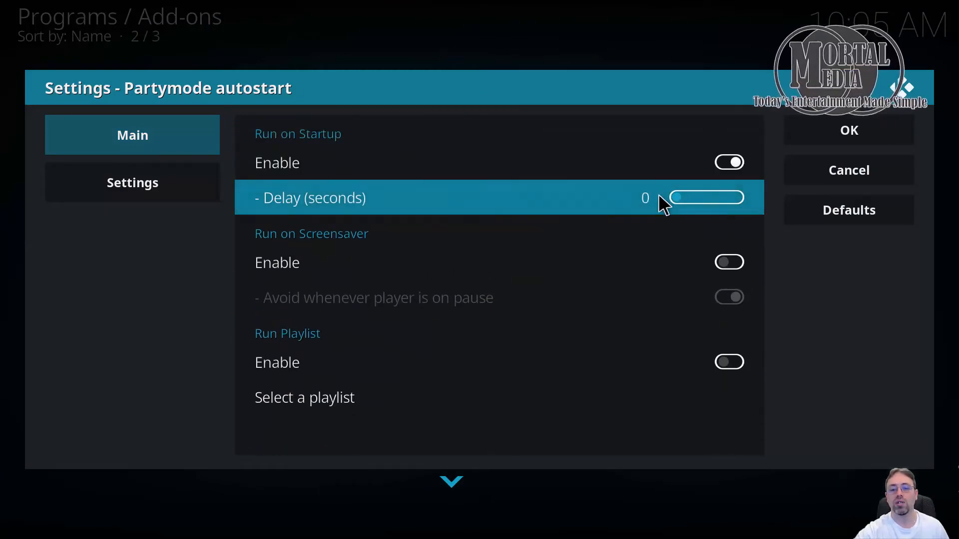
mouse_move(848, 170)
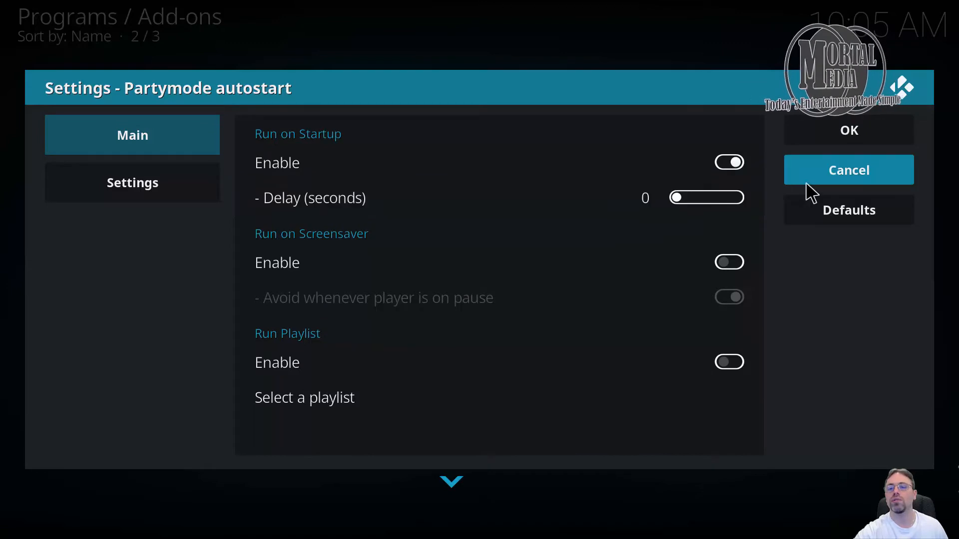
click(679, 197)
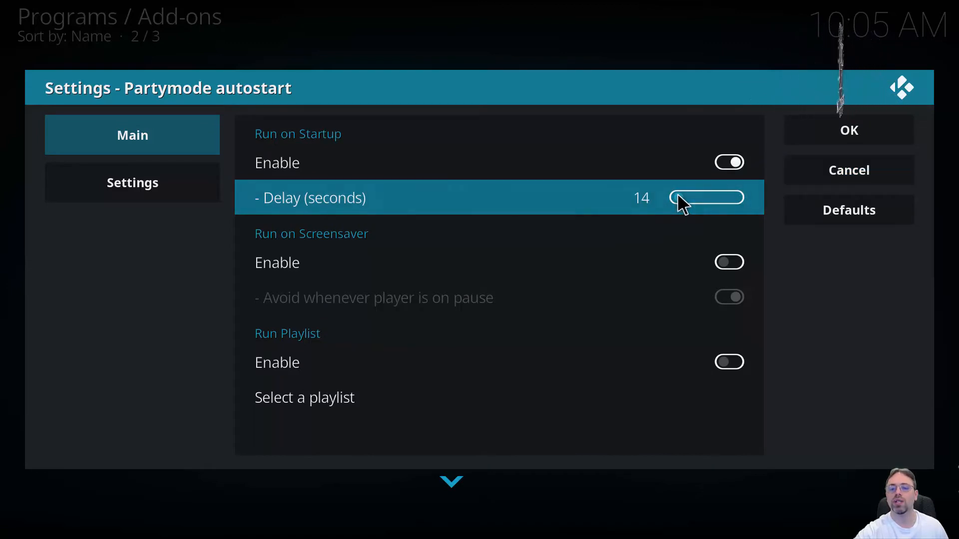
drag(707, 197, 676, 197)
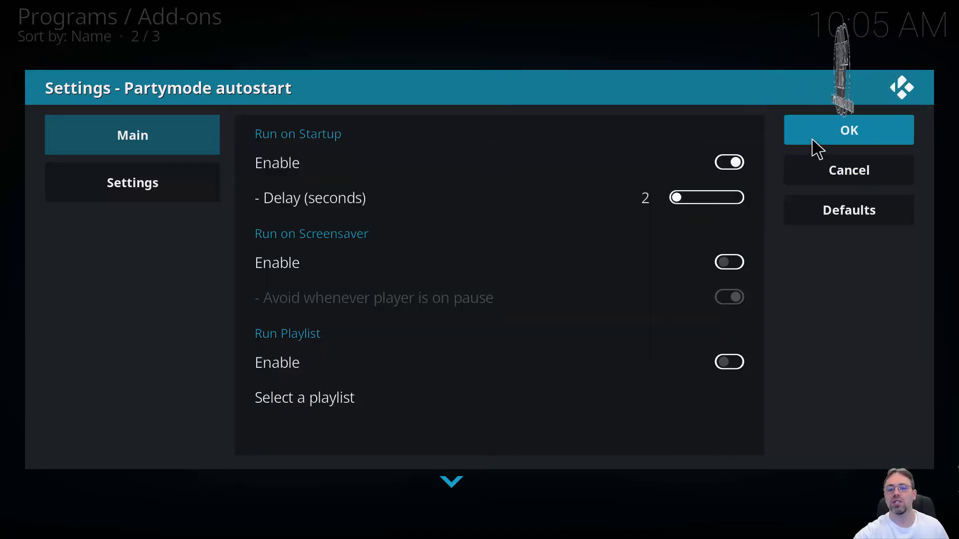
click(848, 130)
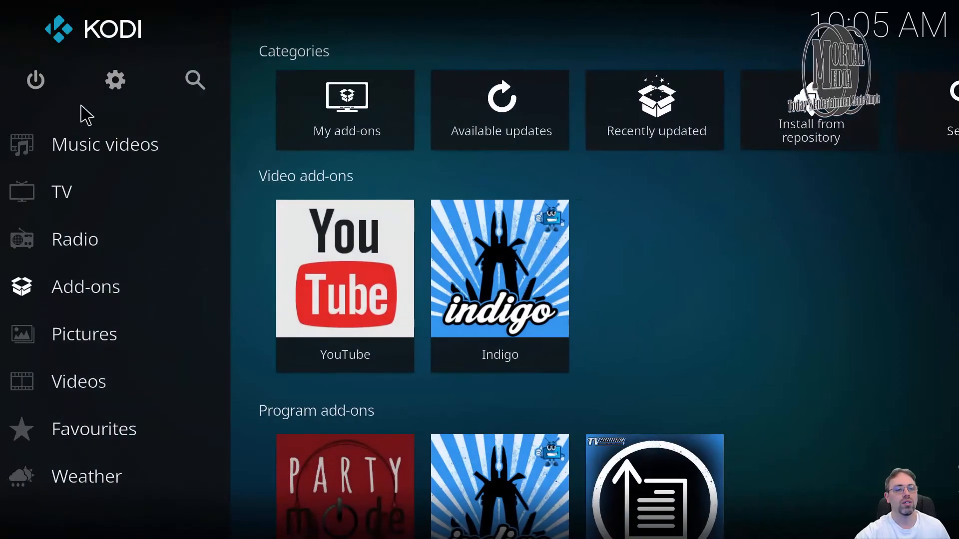
- Exit Kodi from the sidebar power options
click(35, 80)
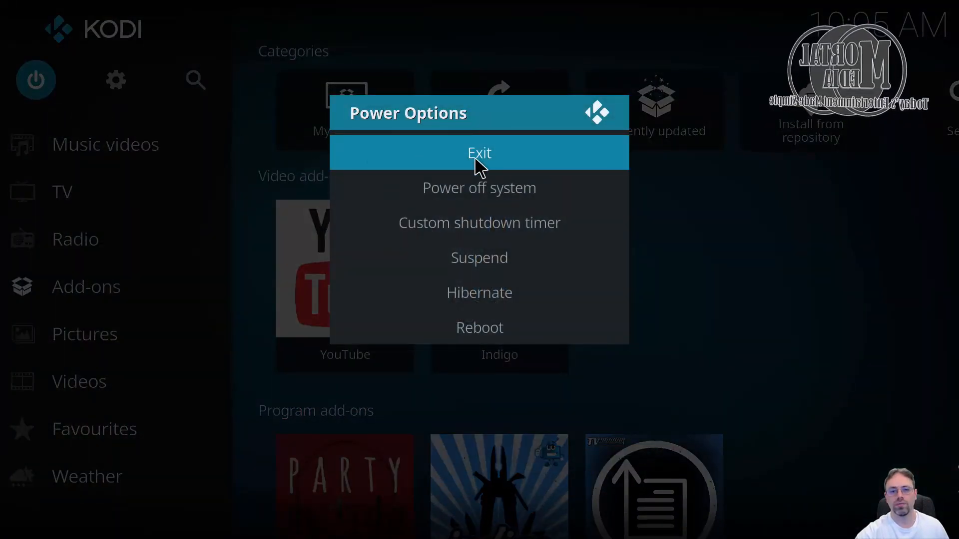
click(479, 153)
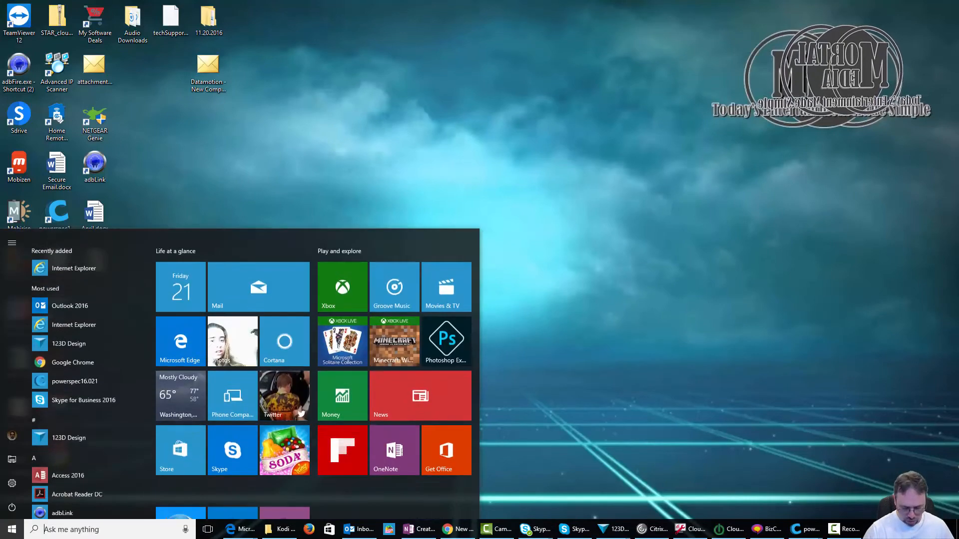